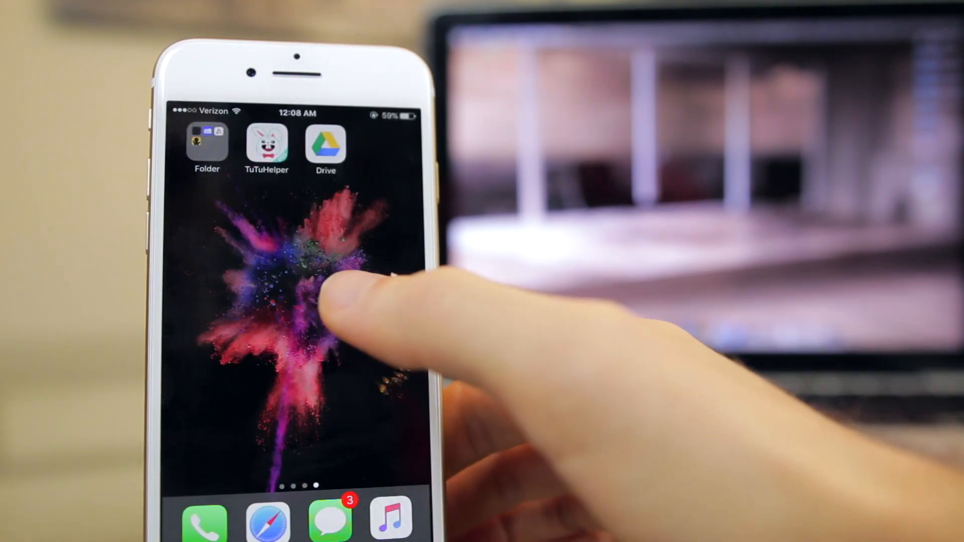
In the Drive app, return from .pics to My Drive and bring up the new-item menu
left_click(326, 145)
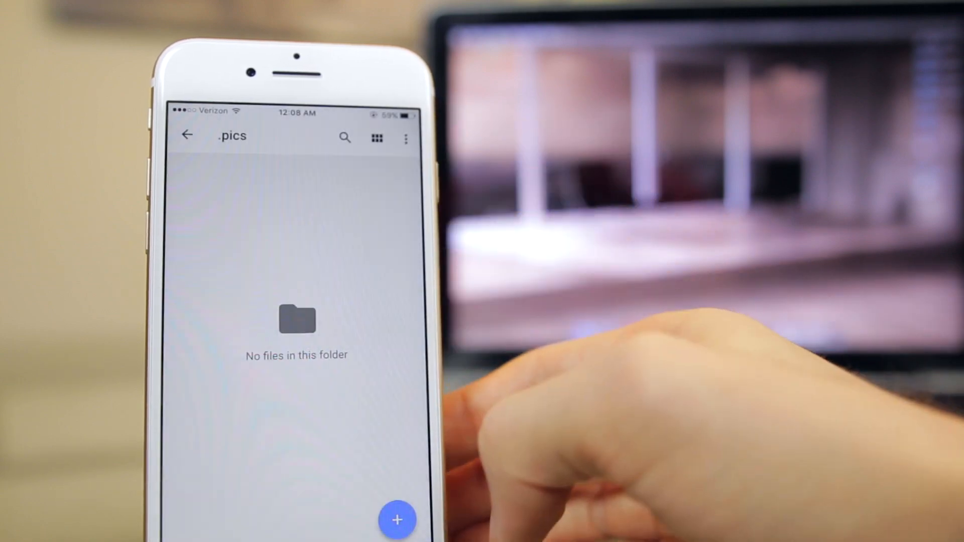
left_click(186, 136)
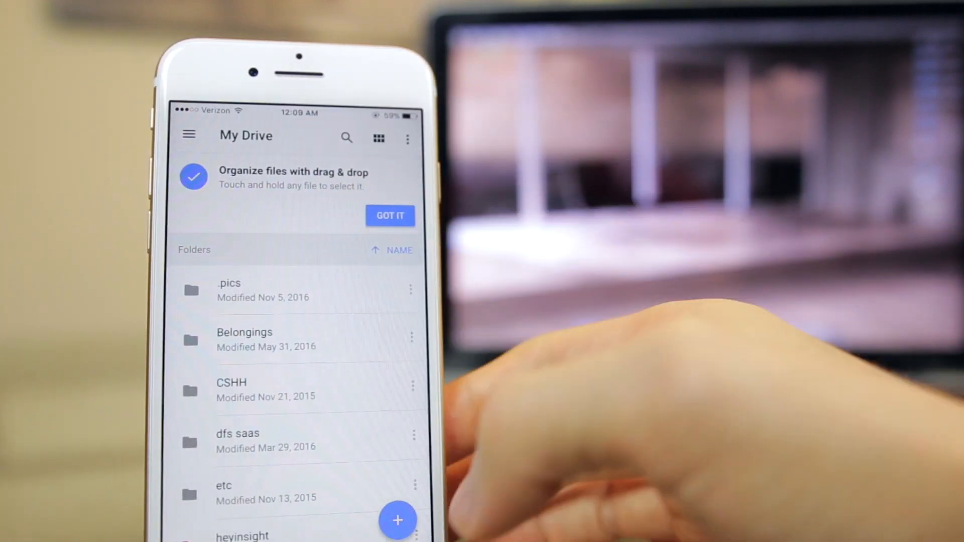
left_click(398, 520)
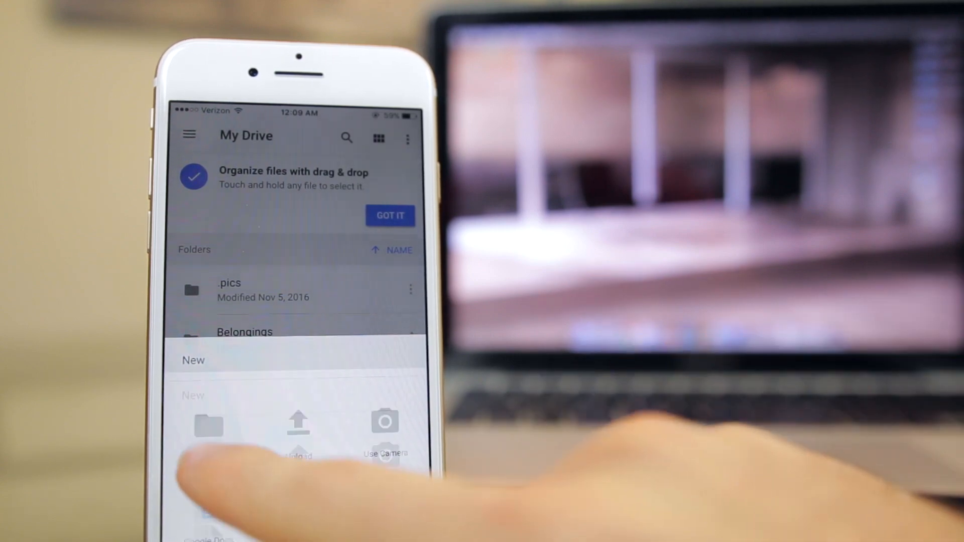
Create a folder named '.lol' in My Drive and open the empty folder
left_click(208, 424)
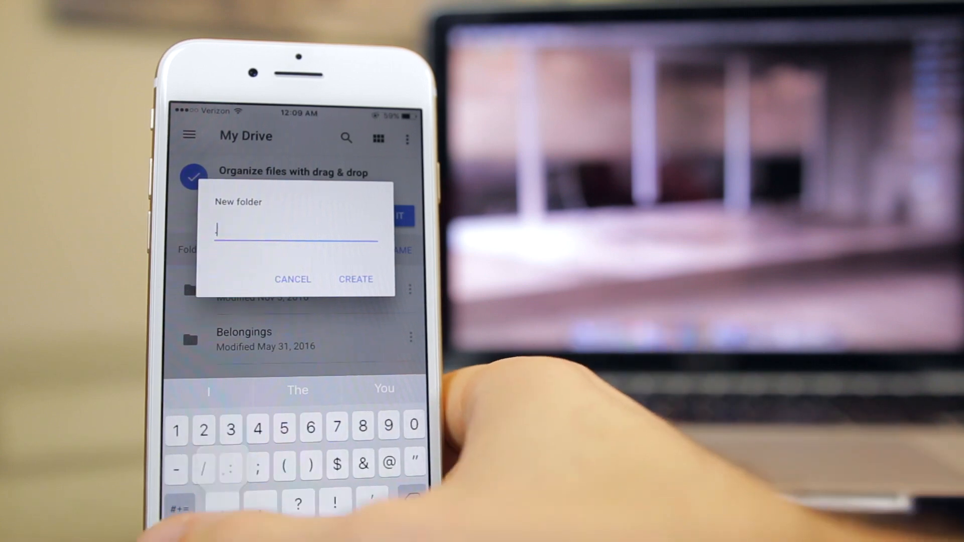
type("lol")
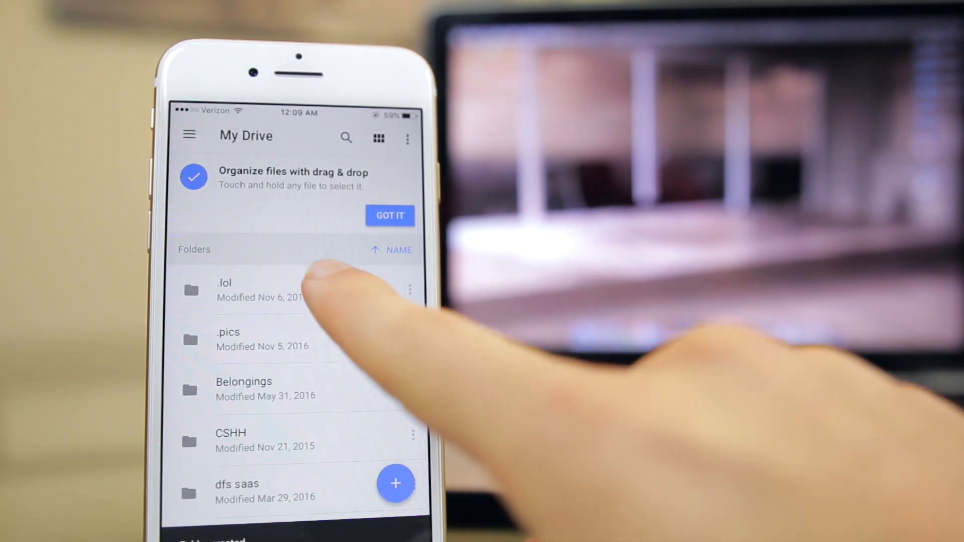
left_click(225, 289)
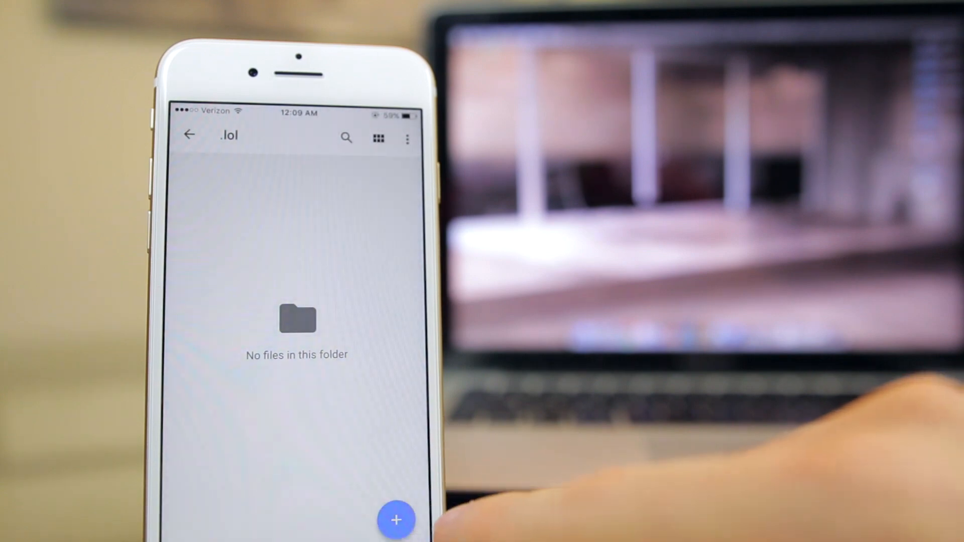
Upload the selected Camera Roll photos into the .lol folder
left_click(396, 519)
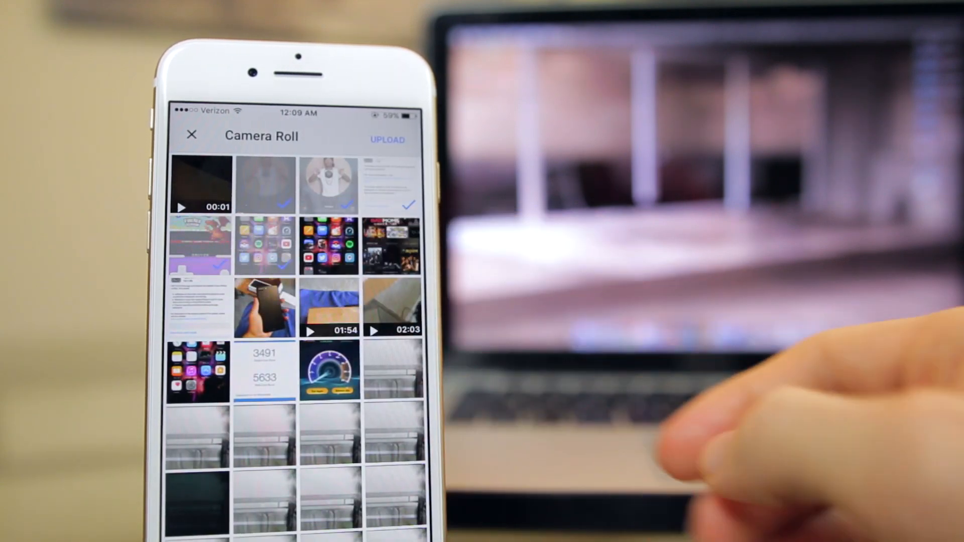
left_click(387, 140)
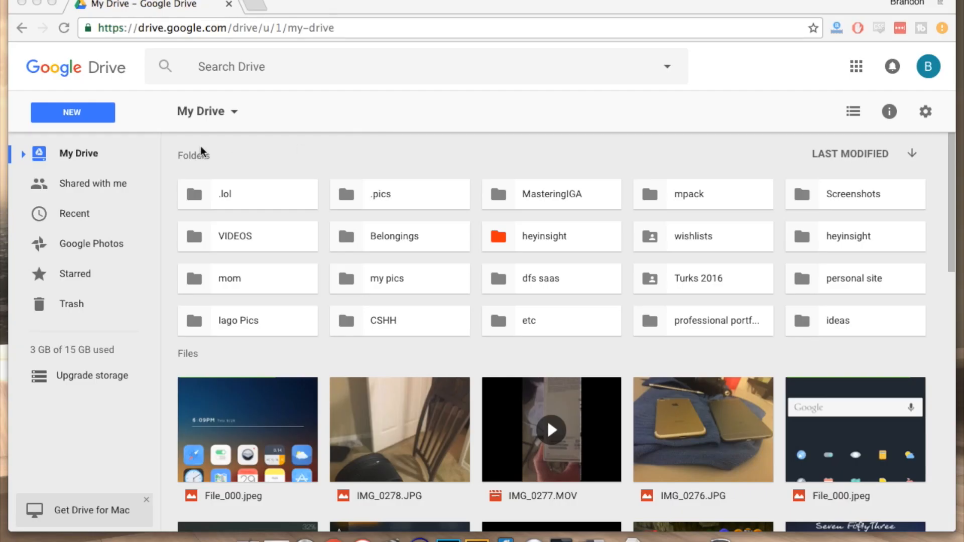
mouse_move(261, 194)
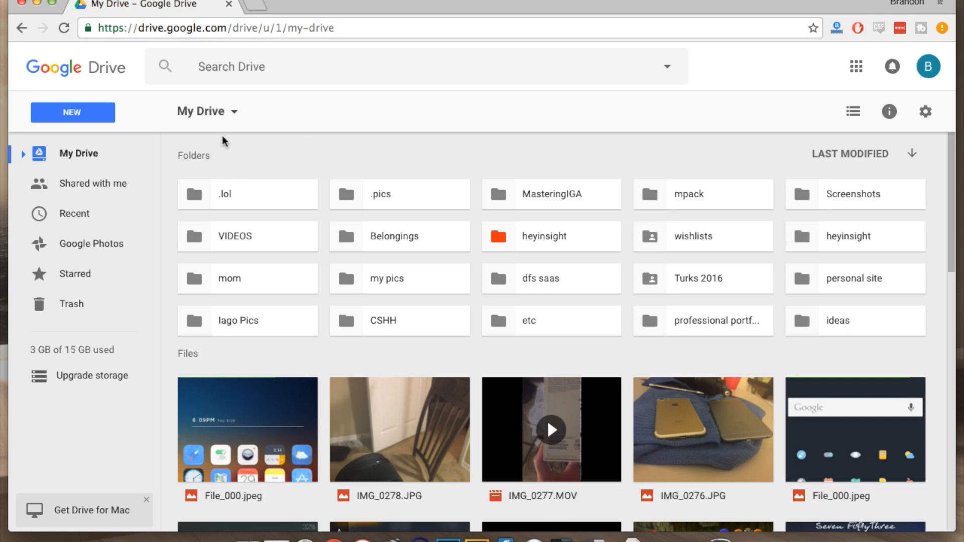
Open .lol on drive.google.com to see five PNG photos, then open storage plans
left_click(247, 194)
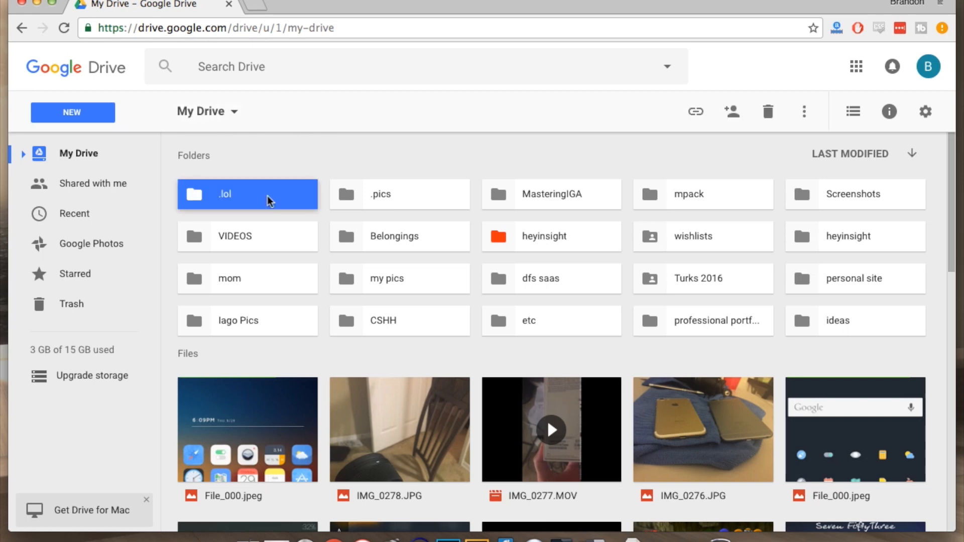
double_click(247, 194)
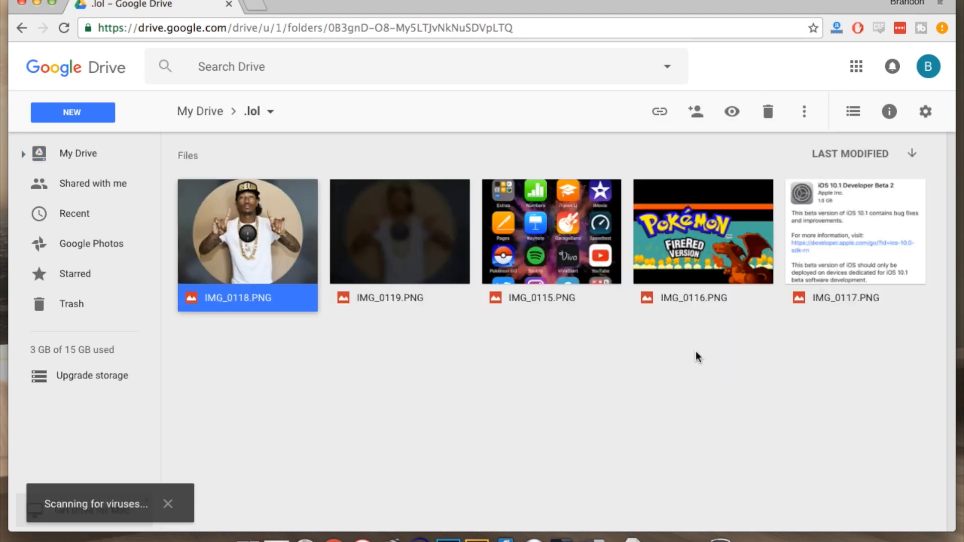
left_click(803, 112)
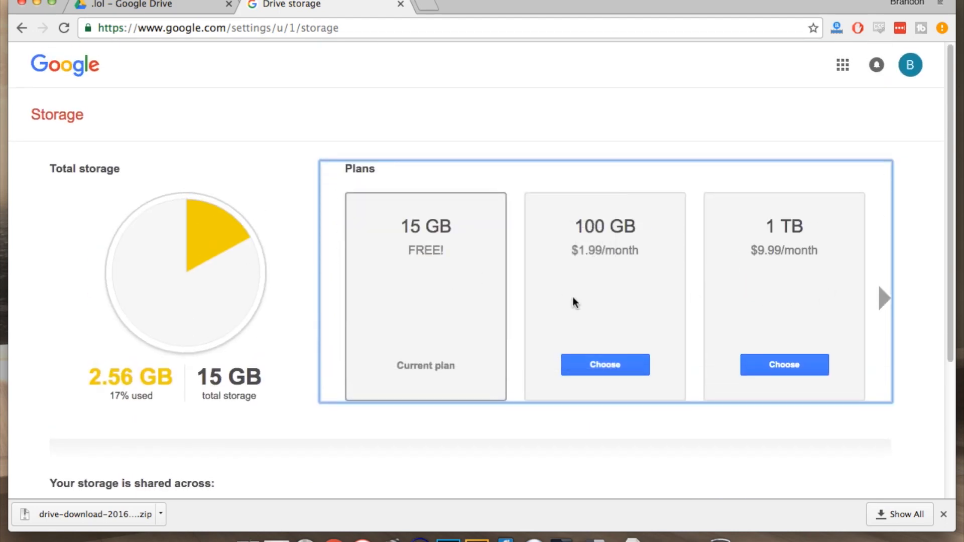
mouse_move(886, 293)
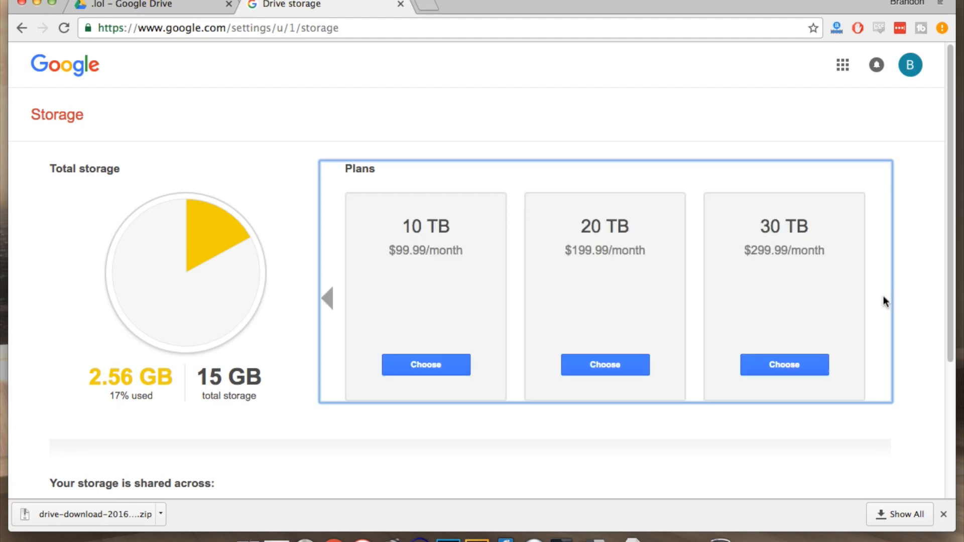
mouse_move(449, 283)
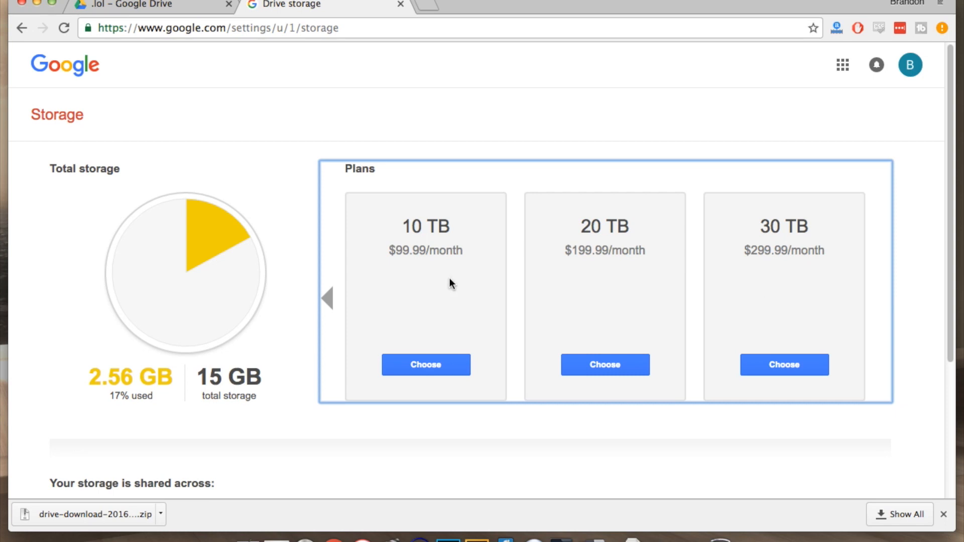
Browse back to the cheaper storage plans for 2.56 GB of 15 GB used, then leave the browser
left_click(326, 298)
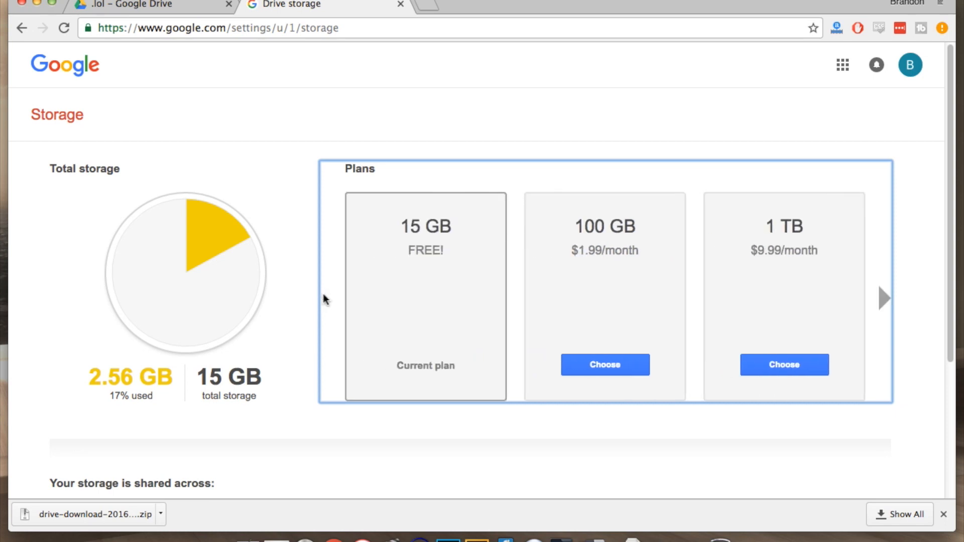
left_click(141, 5)
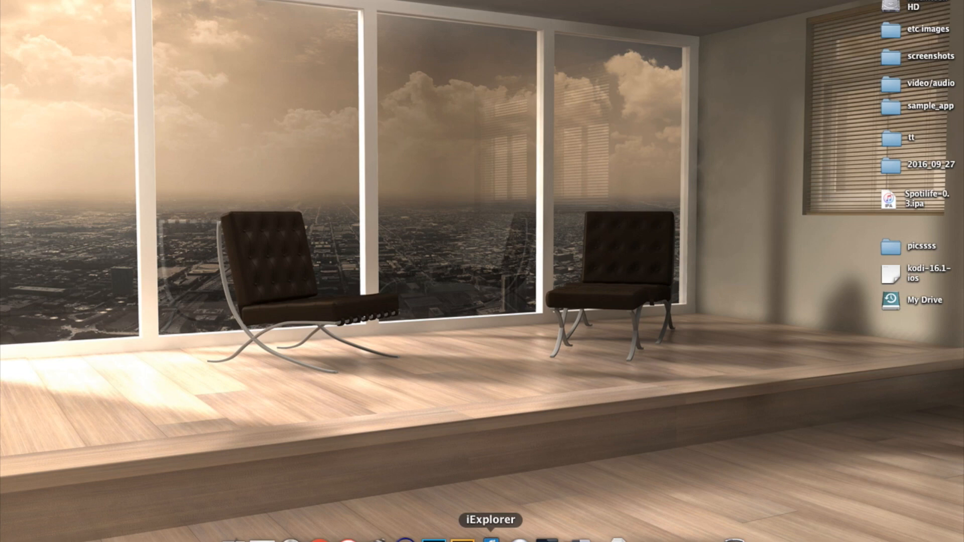
left_click(490, 540)
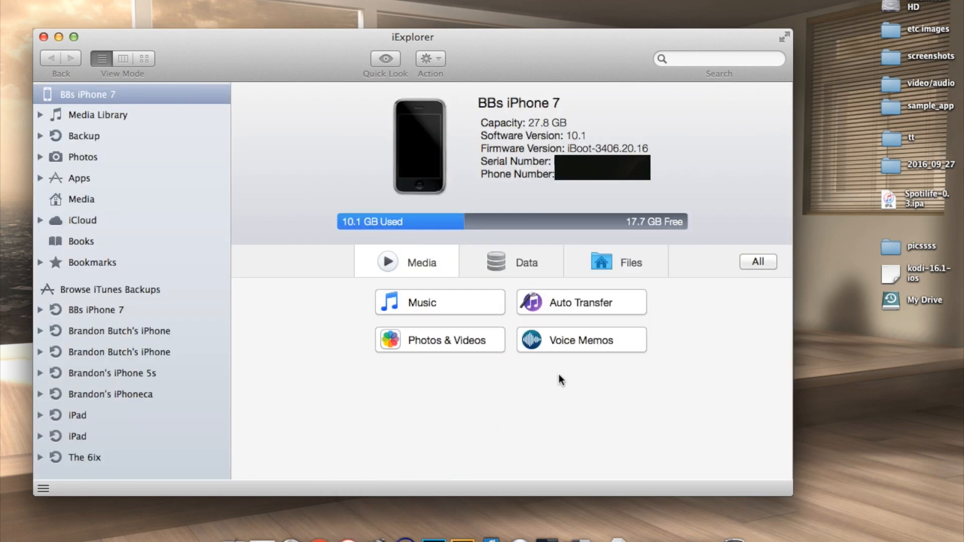
mouse_move(295, 55)
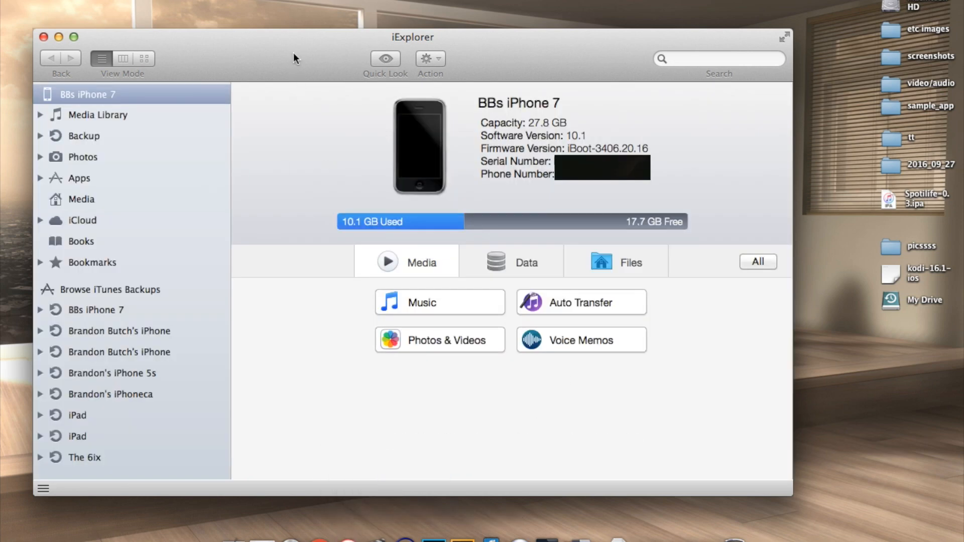
left_click_drag(414, 37, 427, 33)
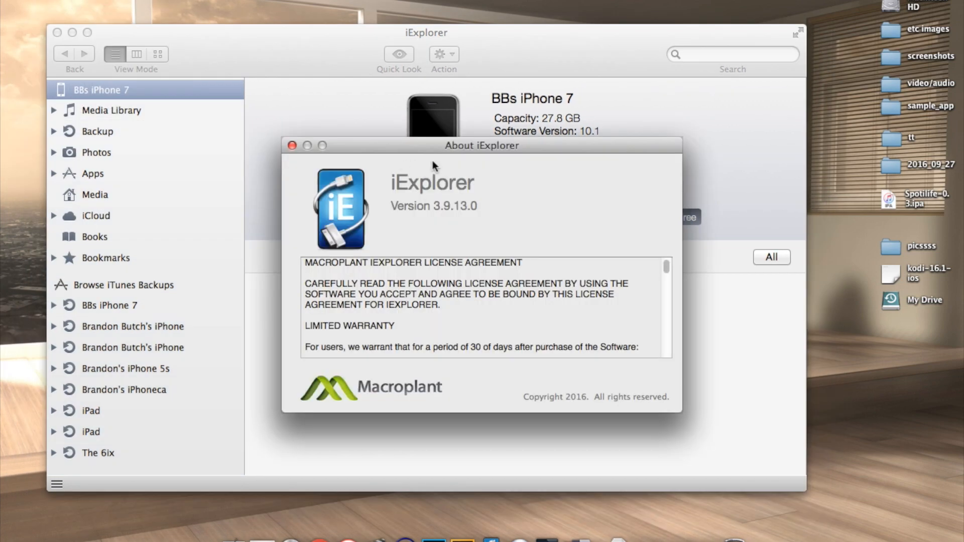
mouse_move(359, 164)
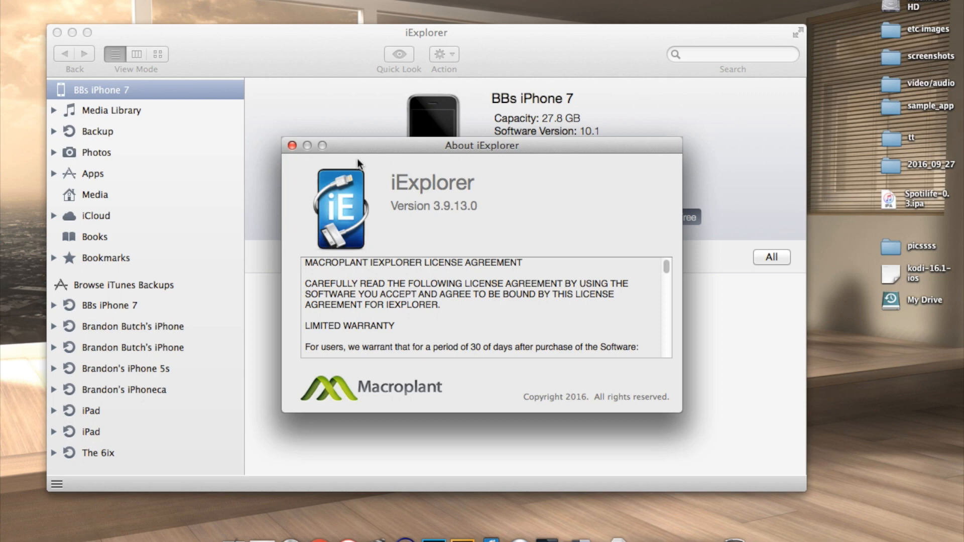
left_click(291, 145)
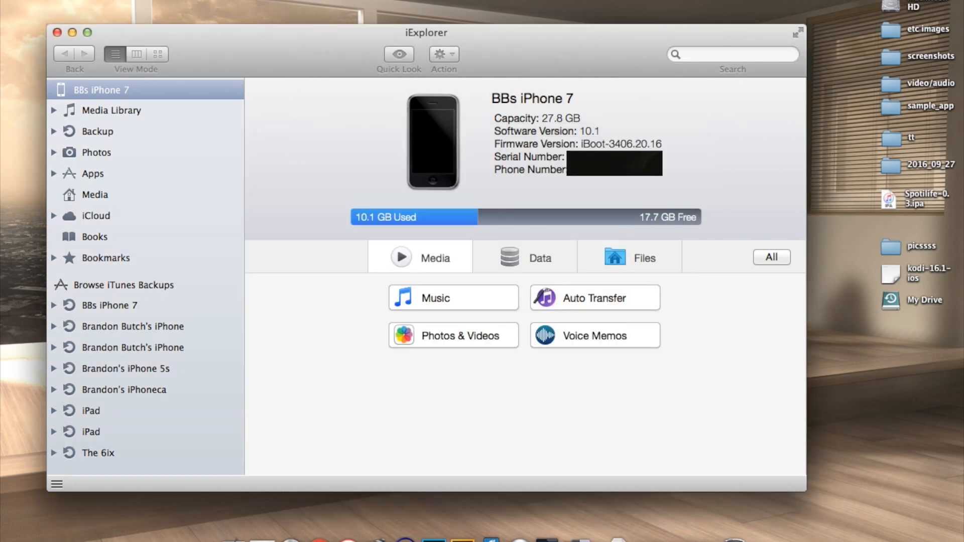
mouse_move(343, 110)
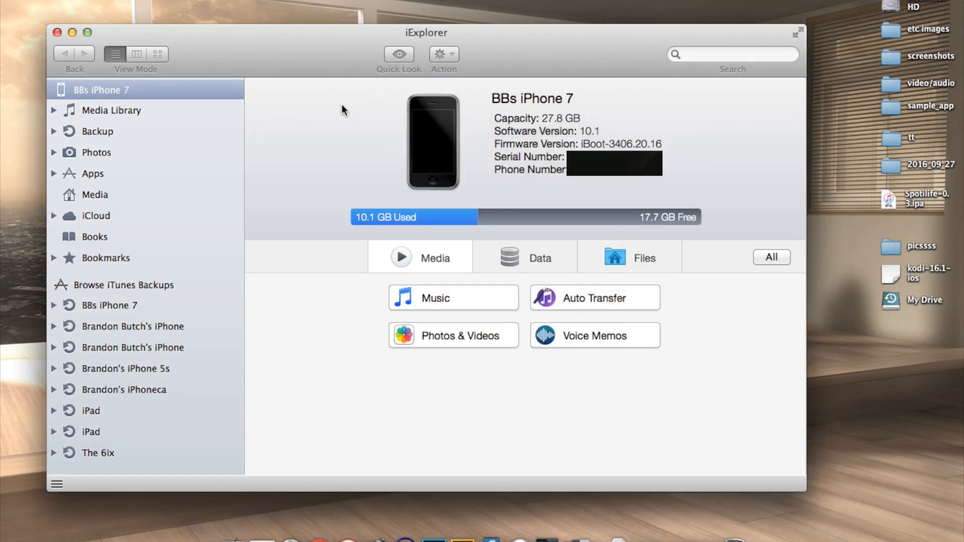
mouse_move(363, 166)
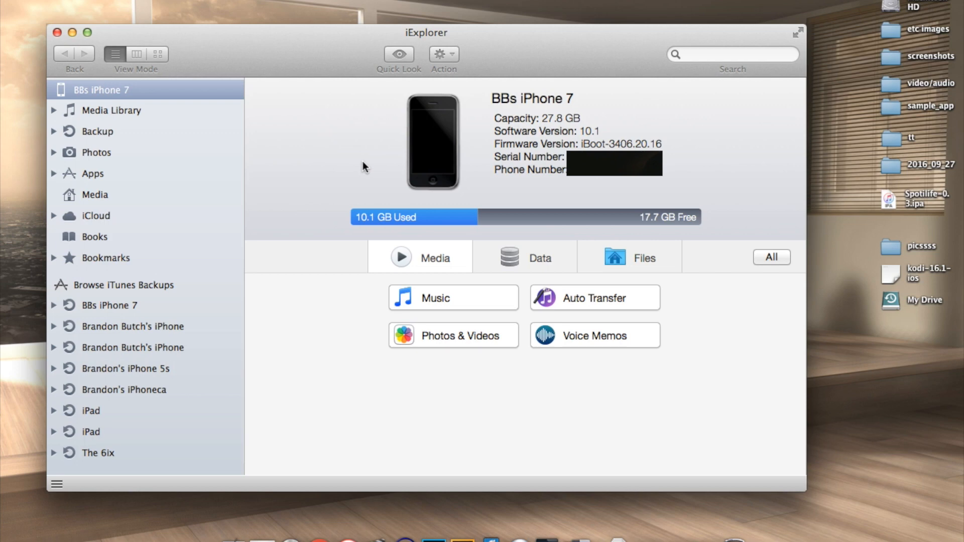
Export selected Camera Roll photos IMG_0002–IMG_0007 to a Mac folder, after cancelling a whole-album export
left_click(97, 151)
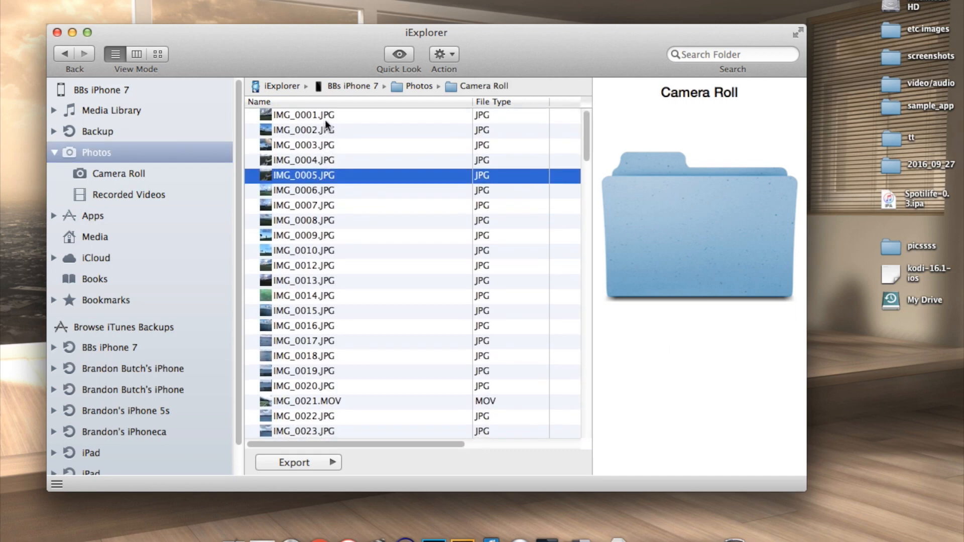
left_click(302, 130)
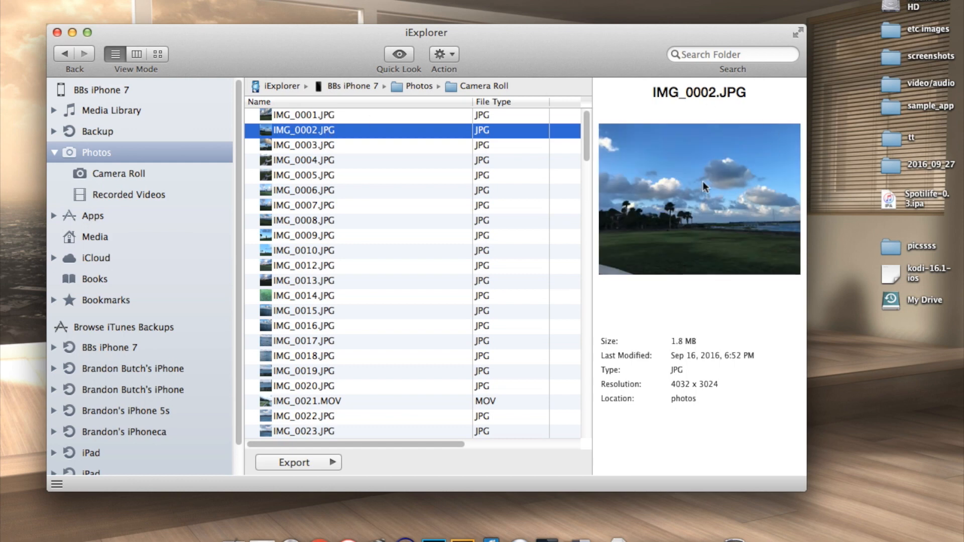
mouse_move(342, 151)
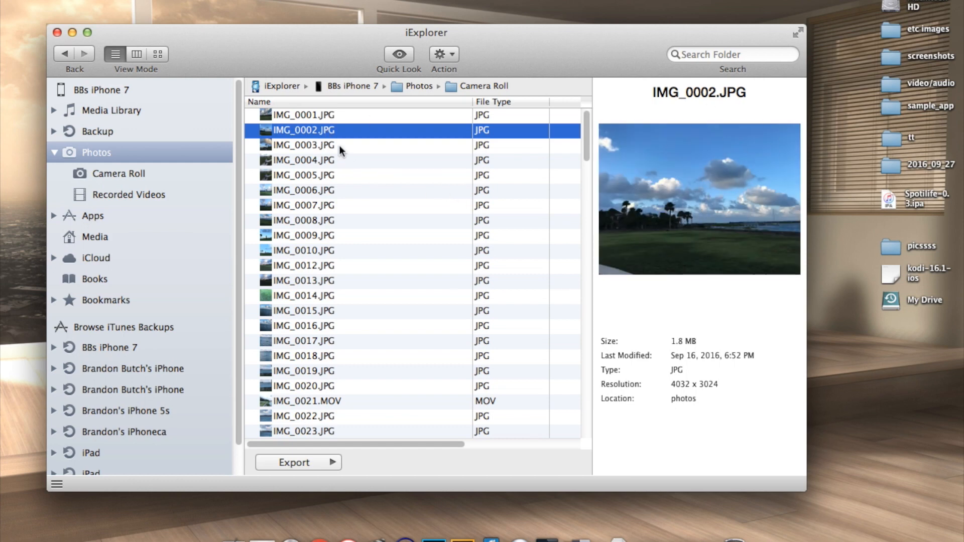
left_click(298, 462)
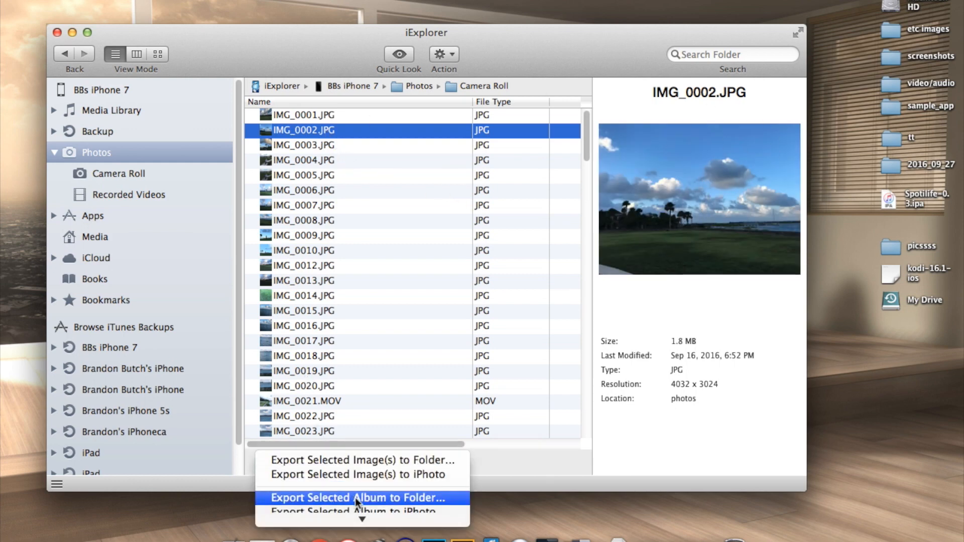
left_click(355, 498)
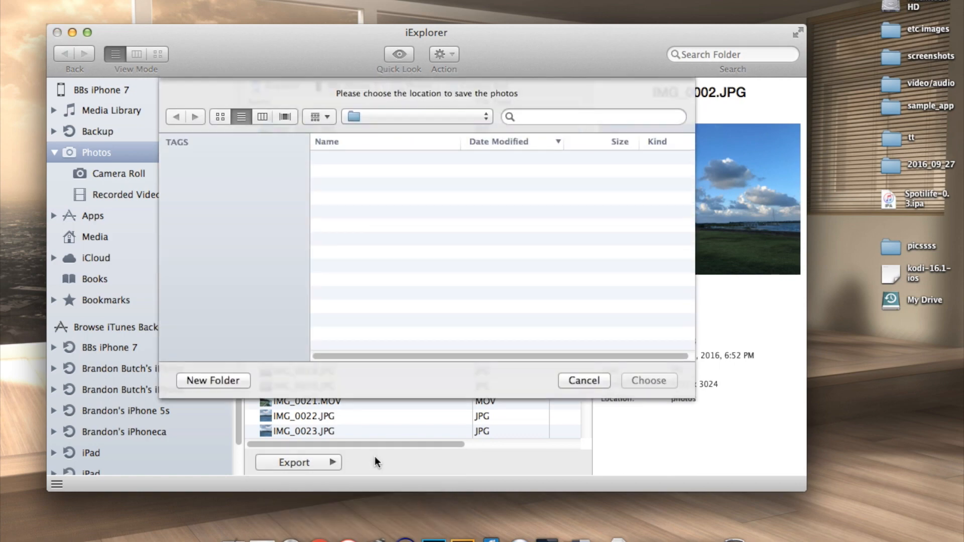
left_click(583, 381)
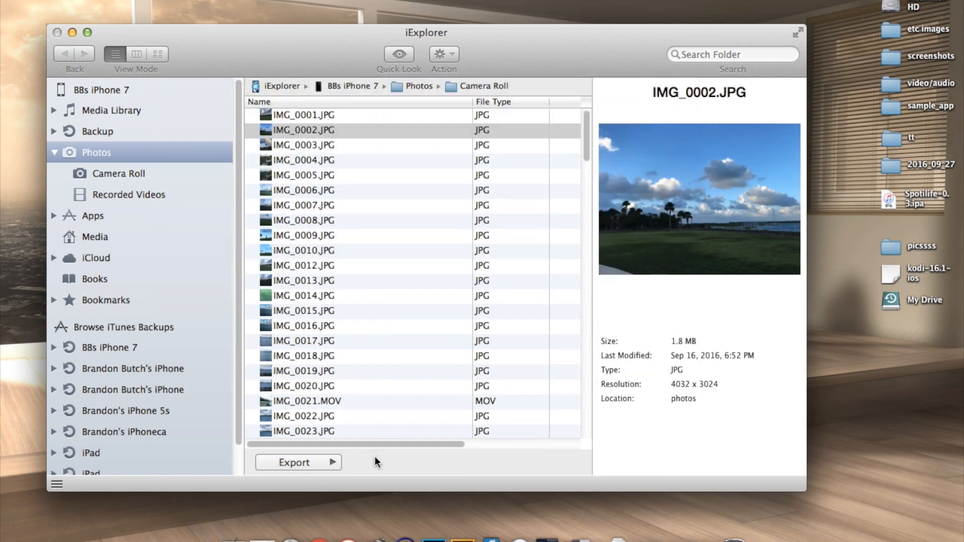
left_click(297, 462)
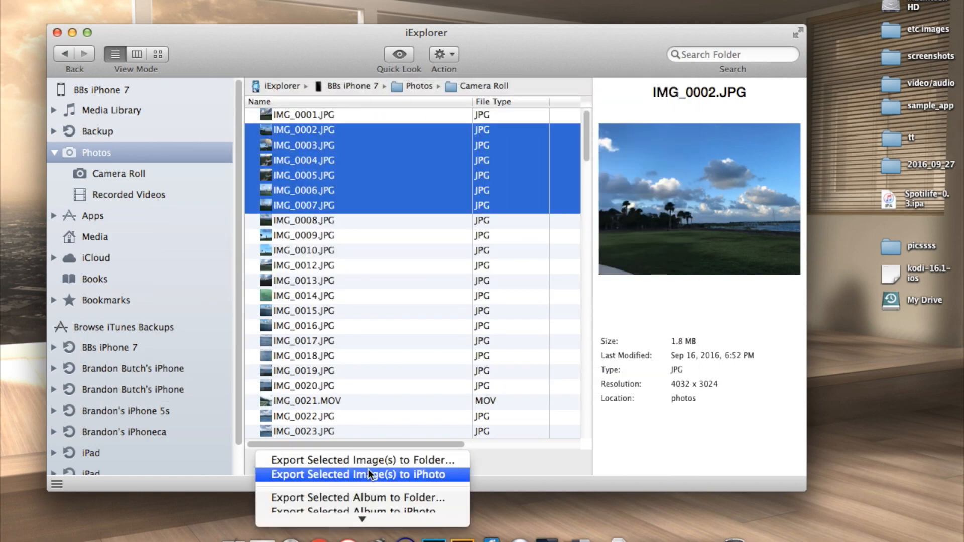
left_click(355, 460)
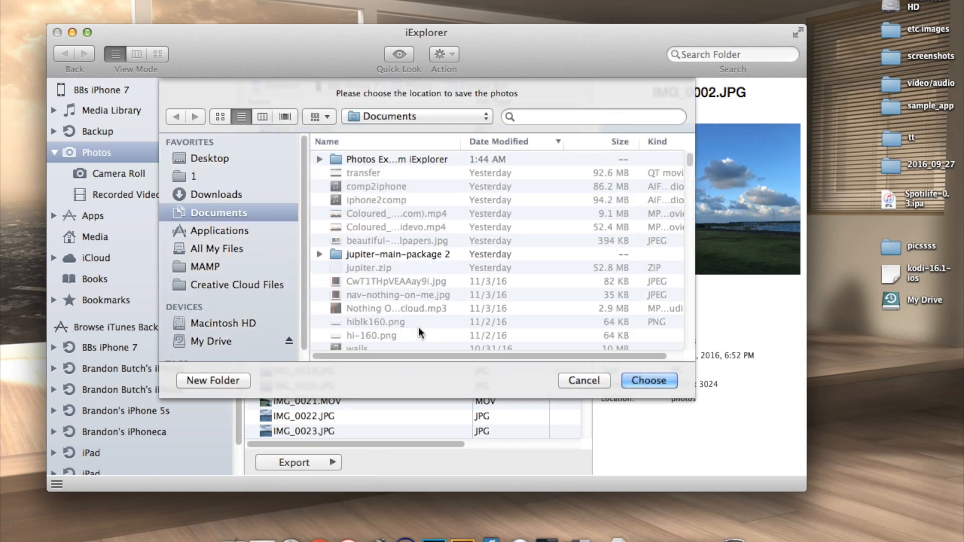
left_click(647, 385)
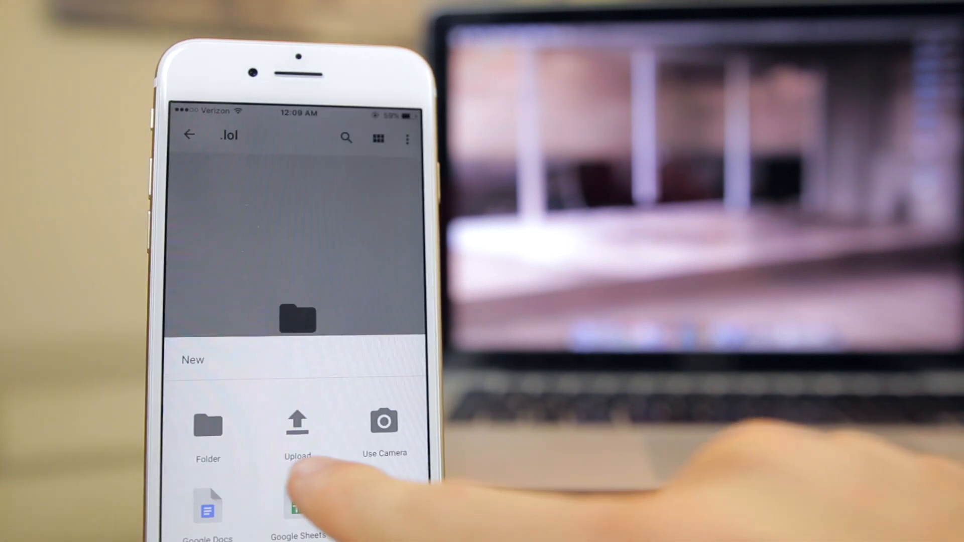
Upload five PNG pictures from the Camera Roll into the .lol folder
left_click(298, 424)
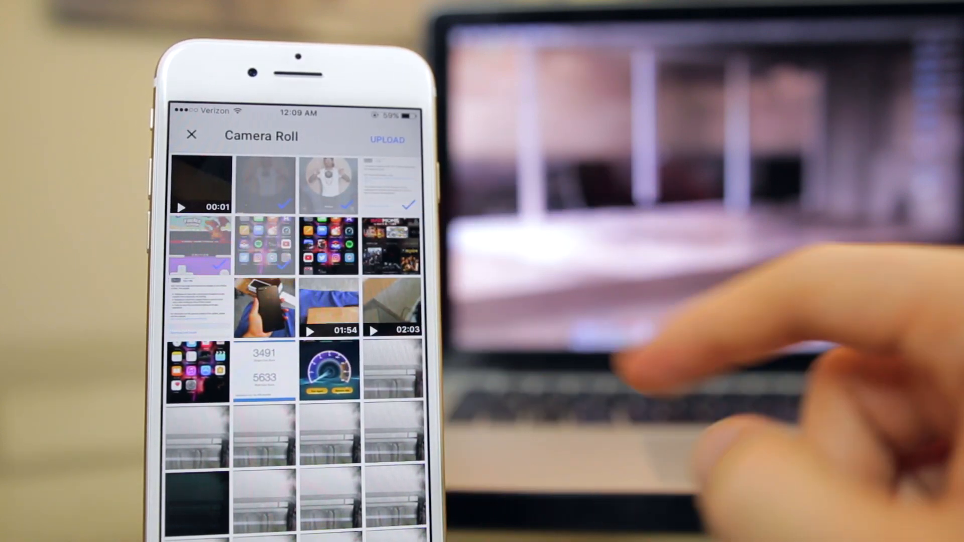
left_click(387, 140)
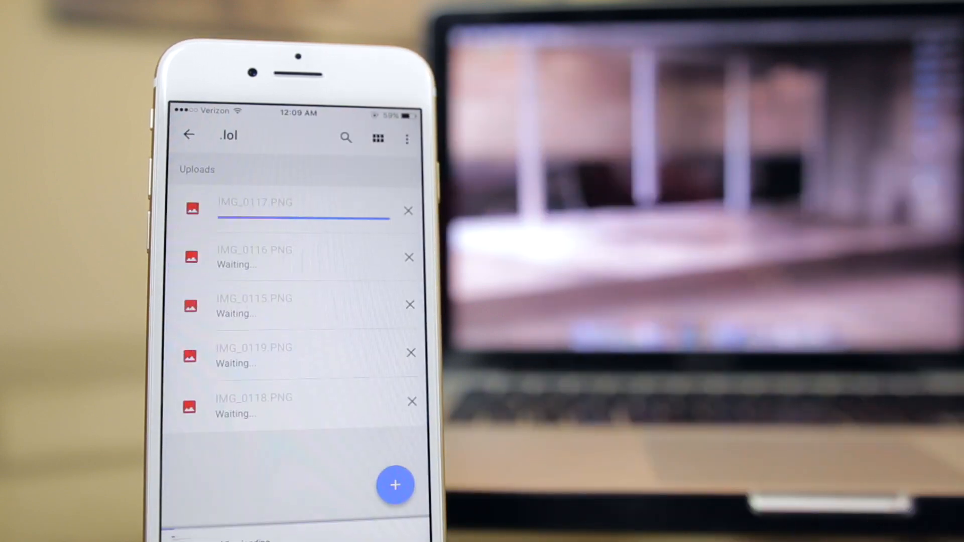